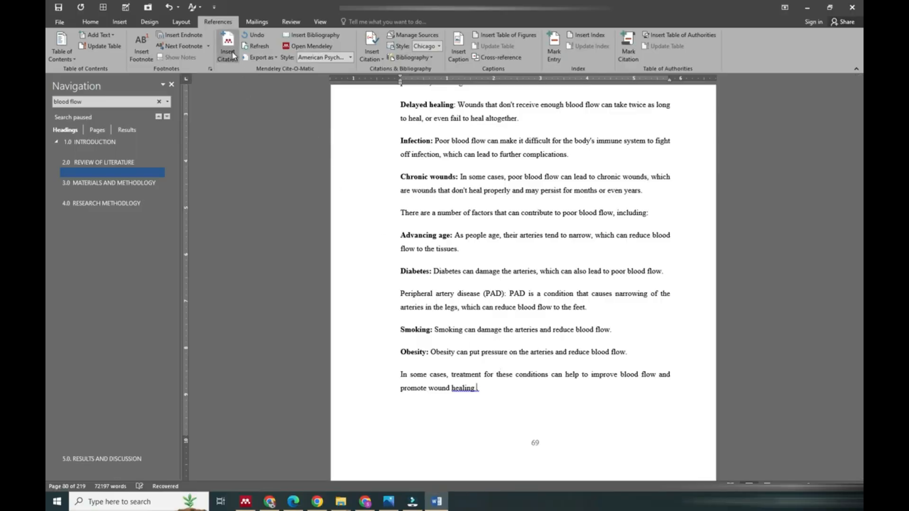
# - Try Insert Citation and dismiss the 'citation in index area' error
pyautogui.click(226, 45)
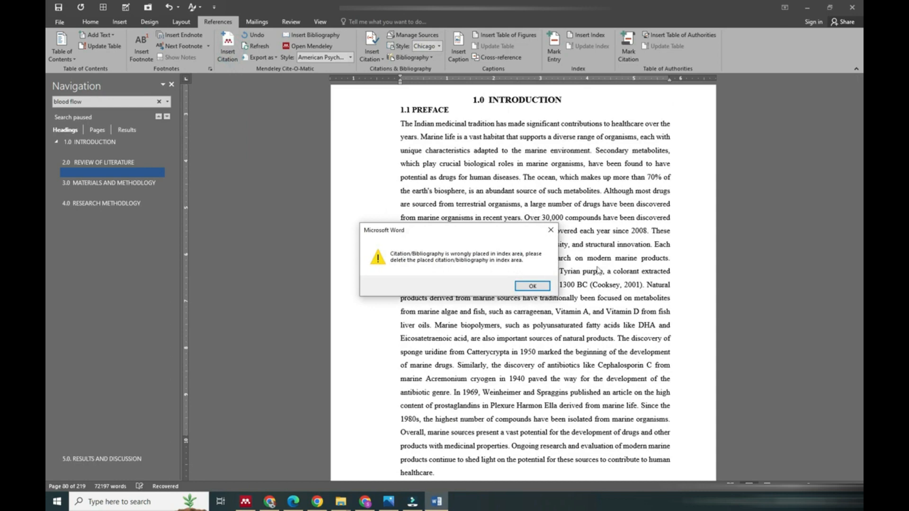
pyautogui.moveTo(549, 231)
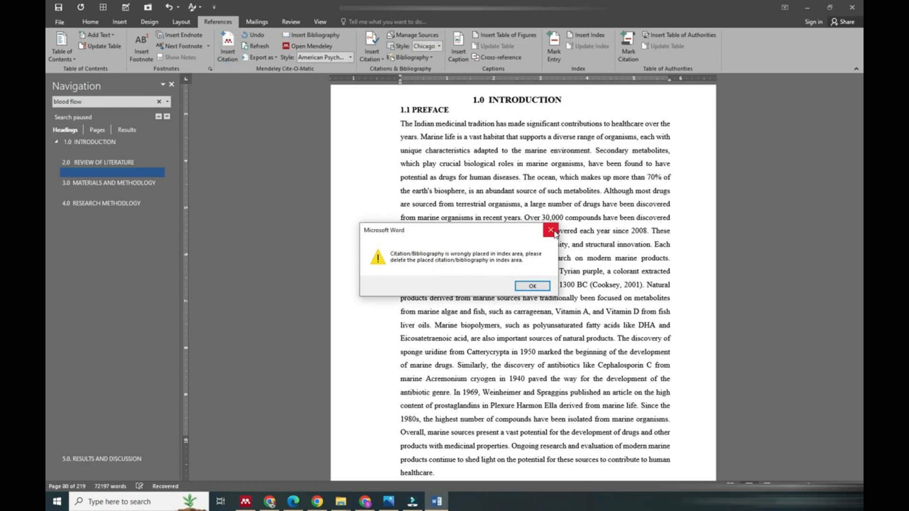
pyautogui.moveTo(549, 231)
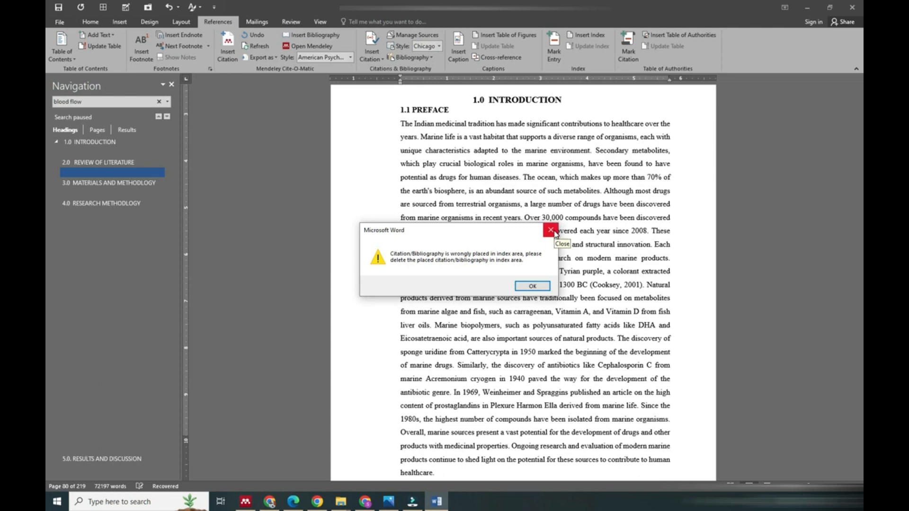
pyautogui.click(532, 286)
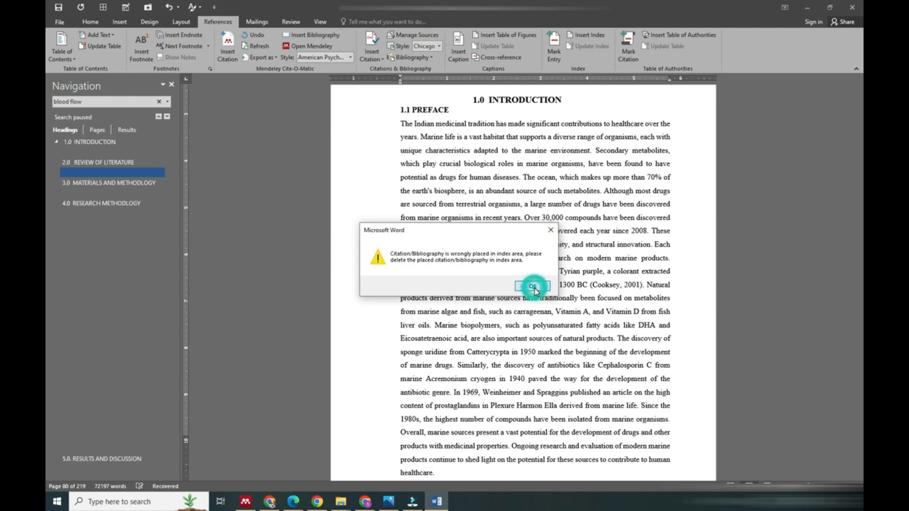
pyautogui.click(532, 286)
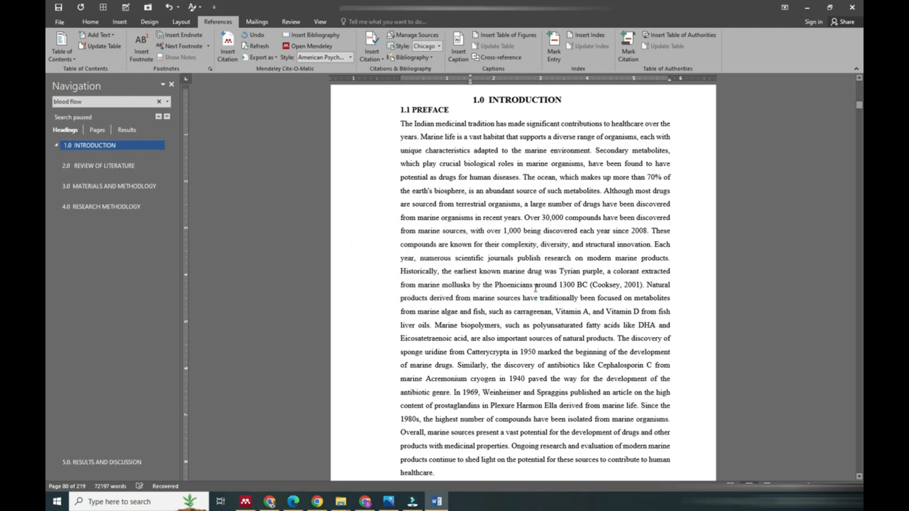
pyautogui.moveTo(467, 241)
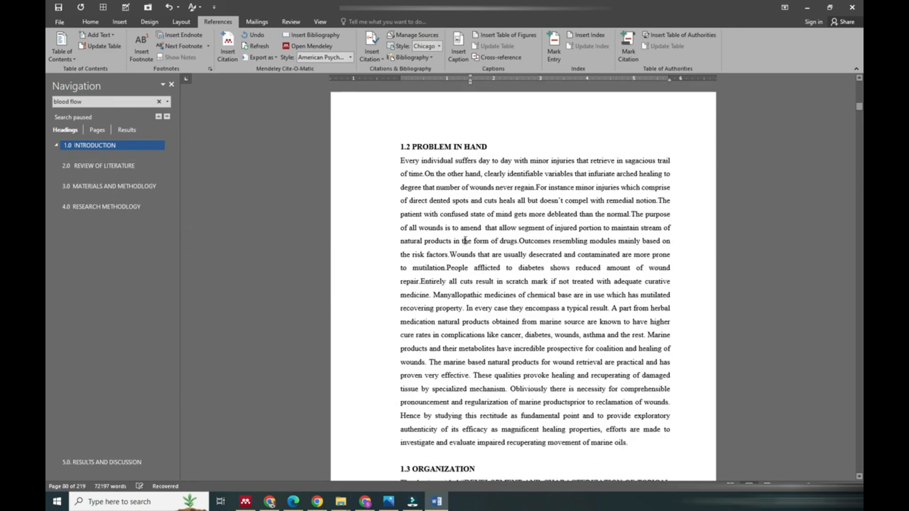
# - On the Home tab, show formatting marks to reveal the XE field beside 1.0 INTRODUCTION
pyautogui.scroll(-3)
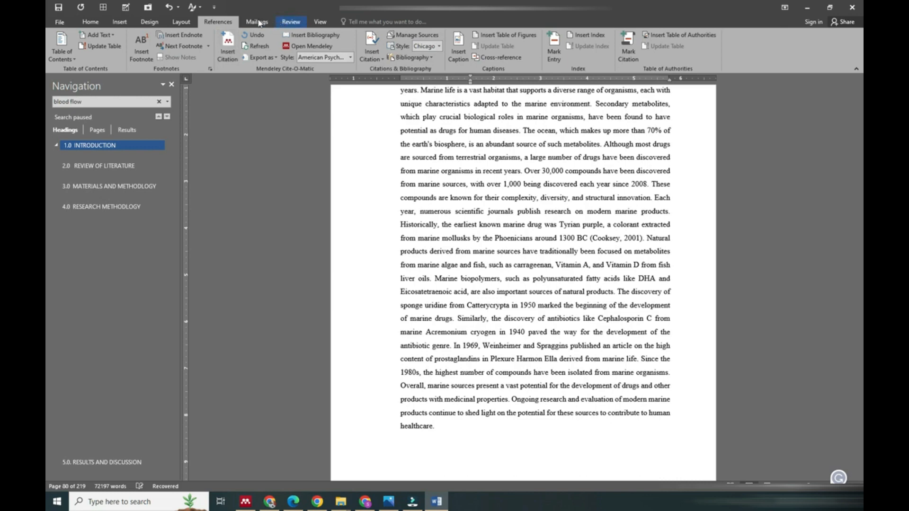
pyautogui.click(89, 22)
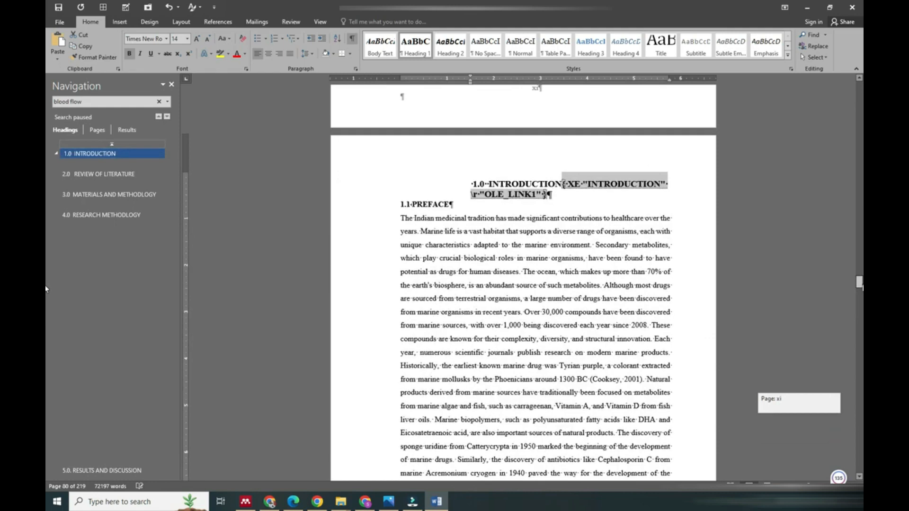
# - Clear the XE fields under REVIEW OF LITERATURE, then jump to MATERIALS AND METHODOLOGY
pyautogui.scroll(-3)
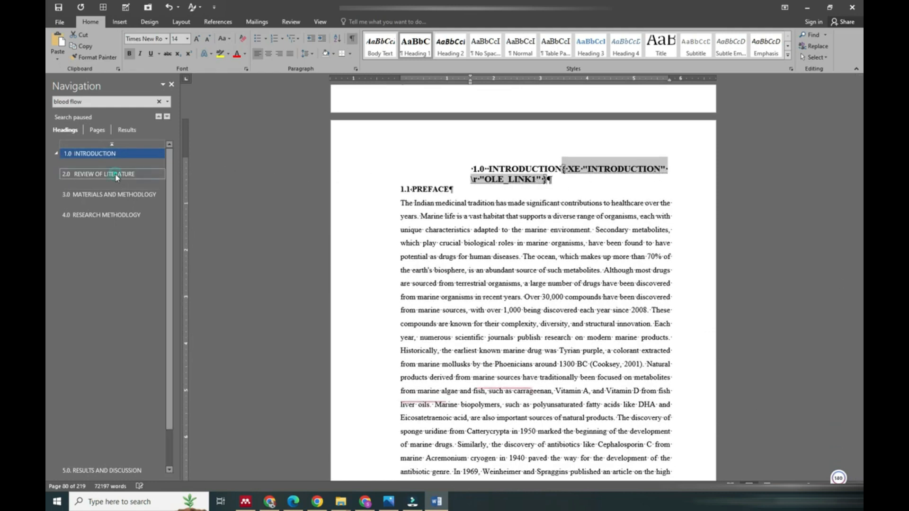
pyautogui.click(112, 173)
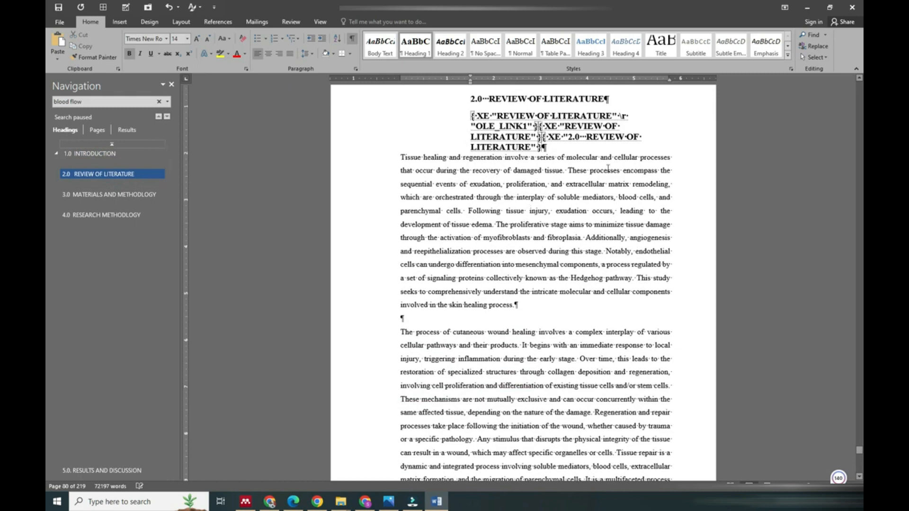
pyautogui.scroll(-3)
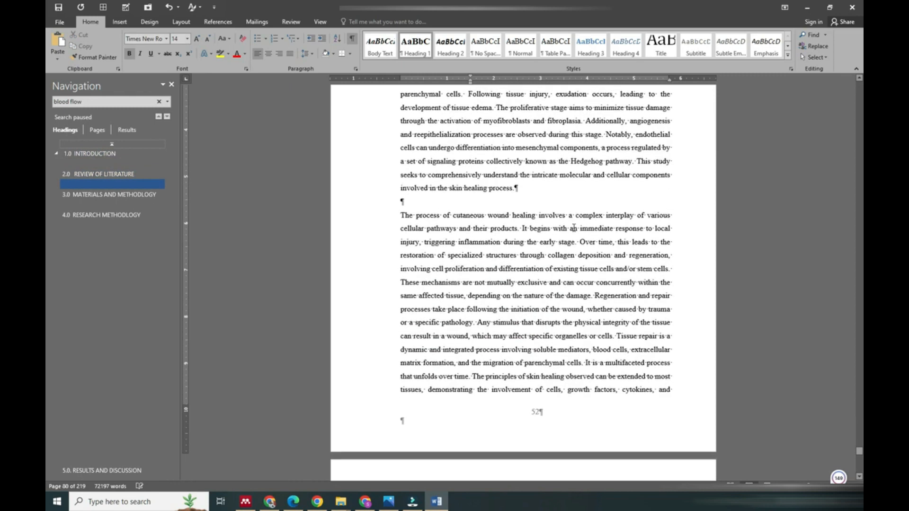
pyautogui.moveTo(564, 195)
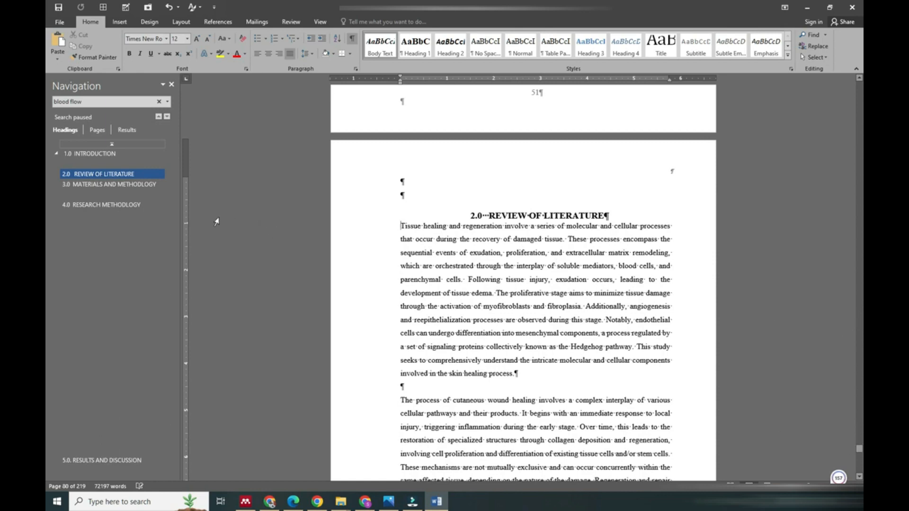
pyautogui.click(114, 184)
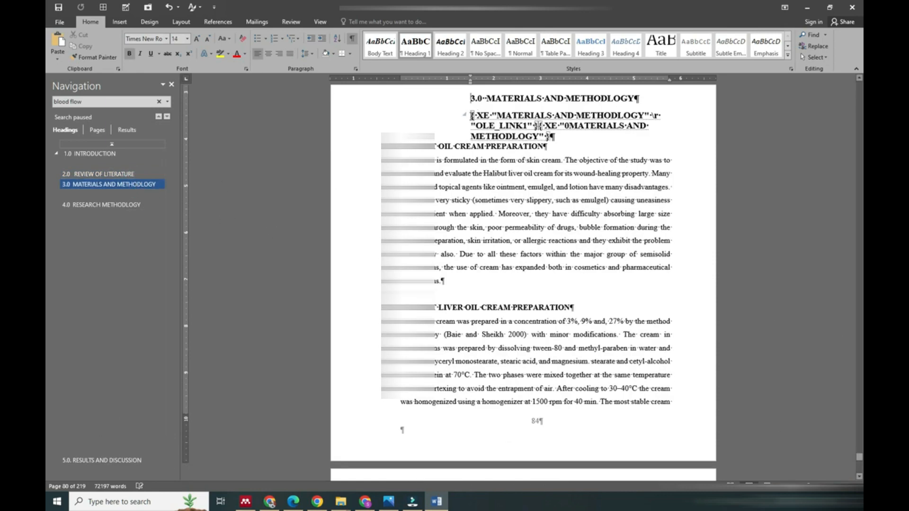
# - Remove the Materials and Methodology XE field, then go to RESEARCH METHODOLOGY
pyautogui.moveTo(471, 114); pyautogui.dragTo(555, 136)
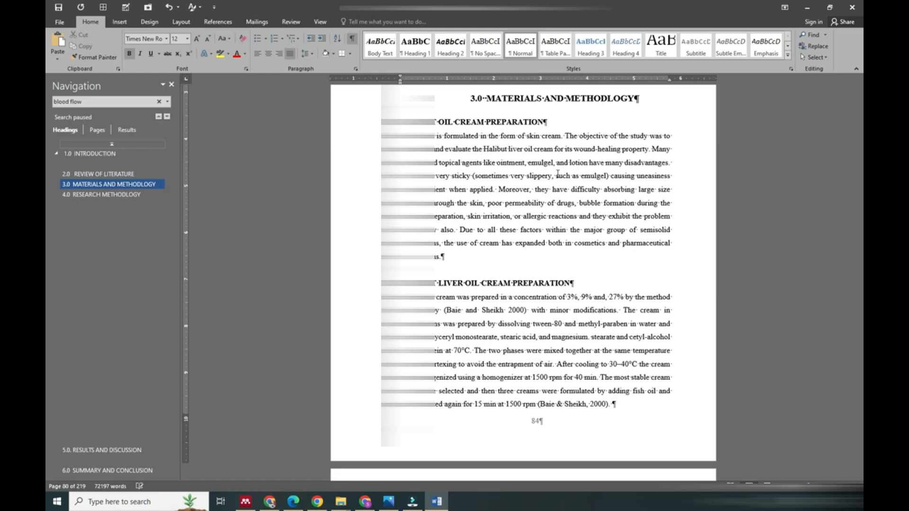
pyautogui.scroll(-3)
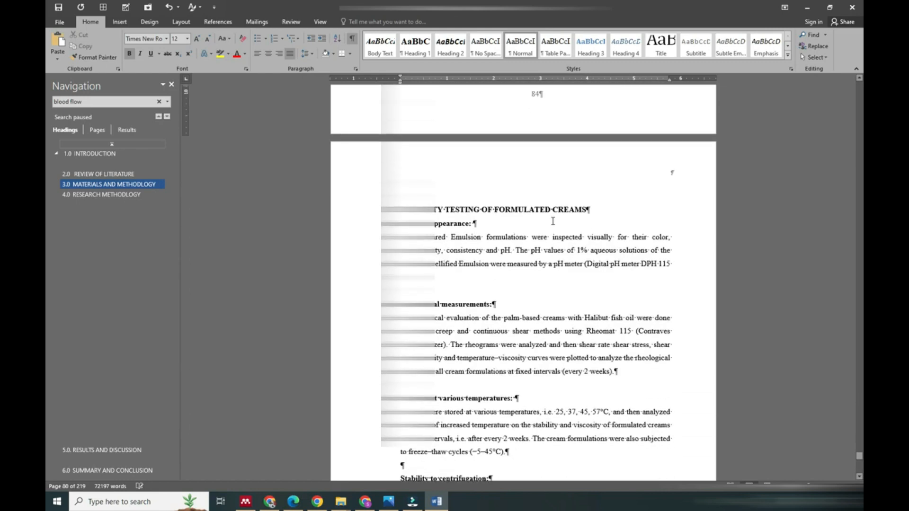
pyautogui.scroll(-3)
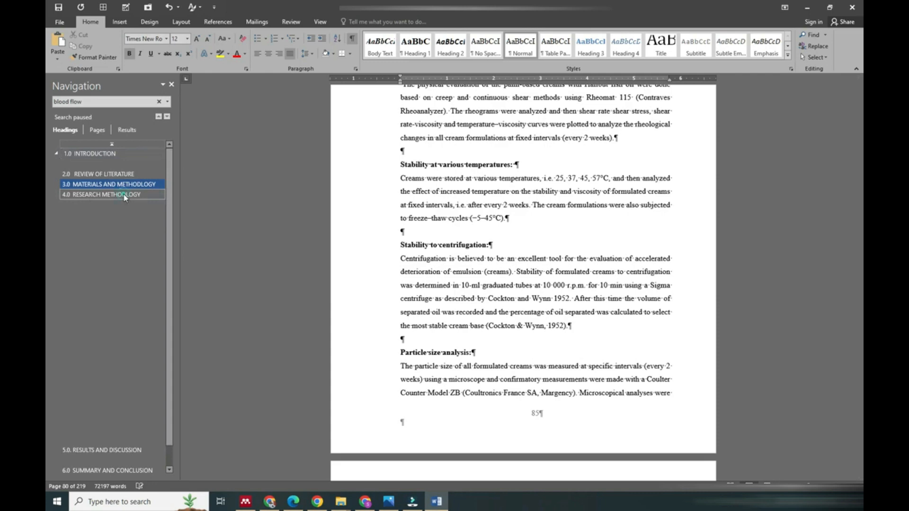
pyautogui.click(109, 195)
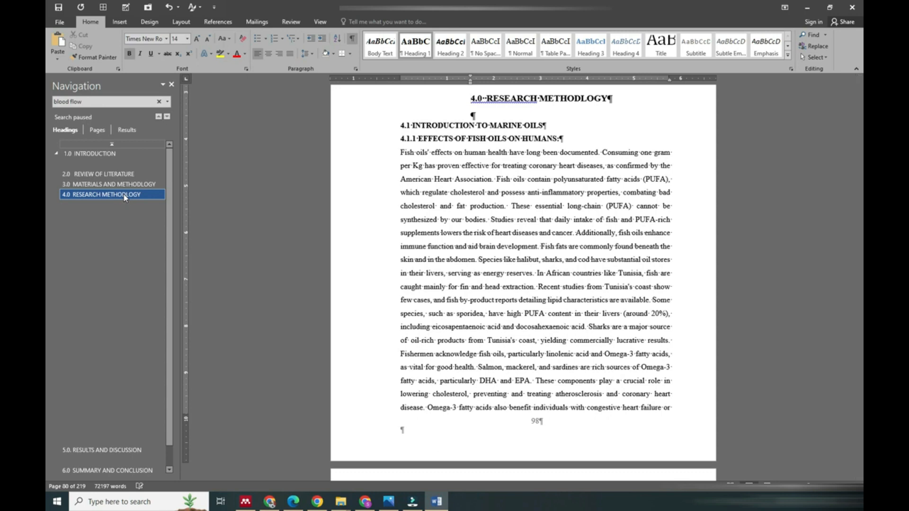
pyautogui.click(105, 450)
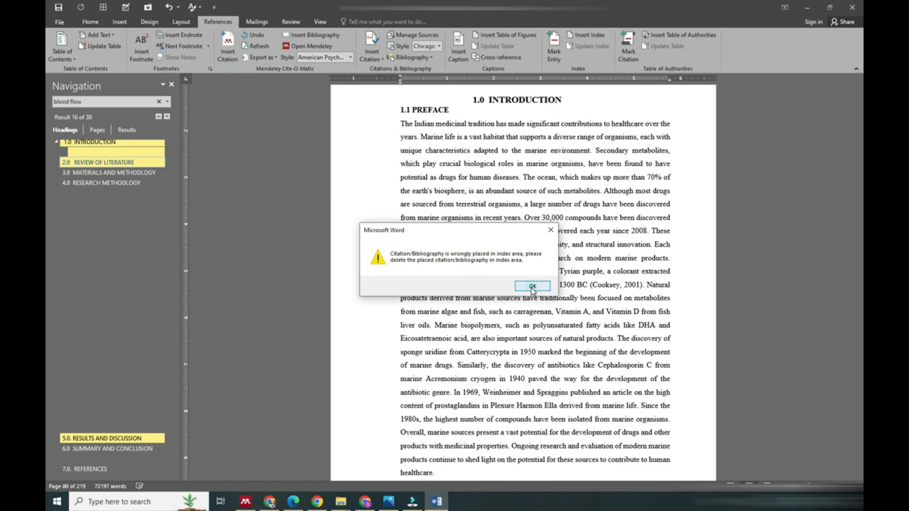
# - Dismiss the citation placement warning again
pyautogui.click(536, 286)
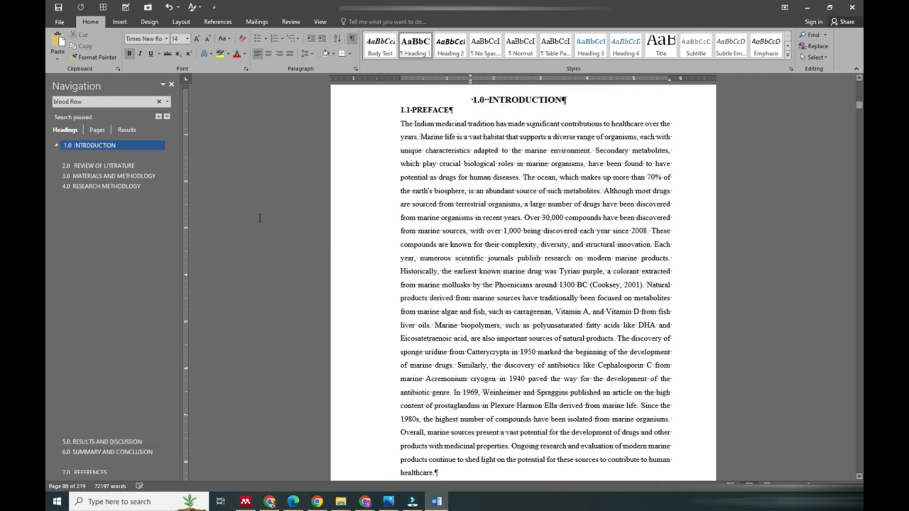
# - Check each heading from Review of Literature to References, then hide formatting marks
pyautogui.click(101, 165)
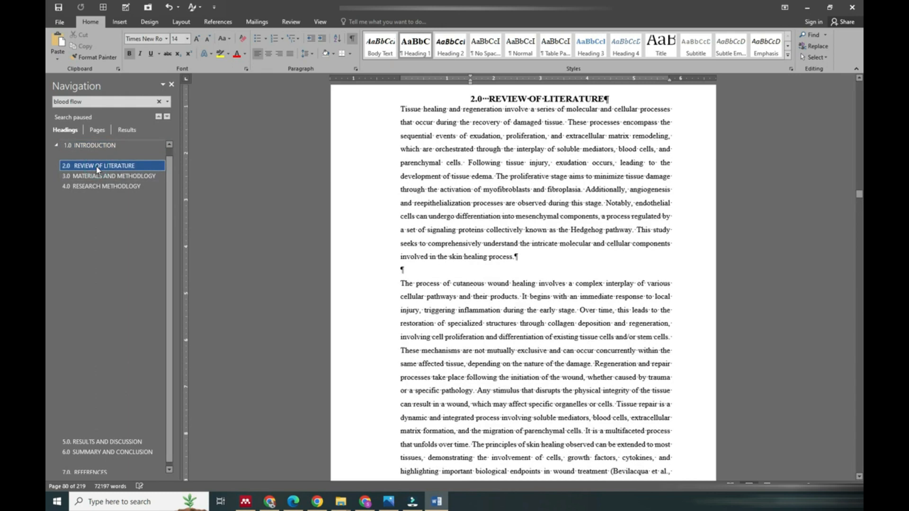
pyautogui.click(109, 175)
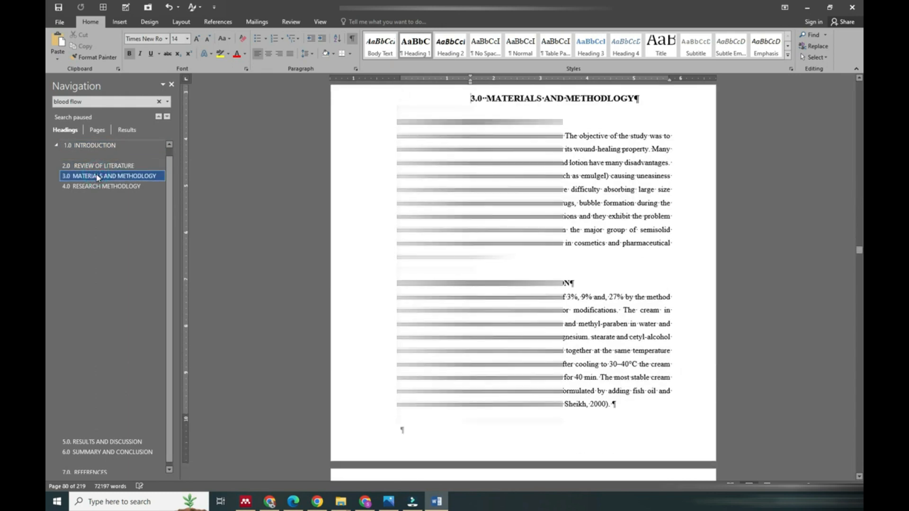
pyautogui.click(98, 186)
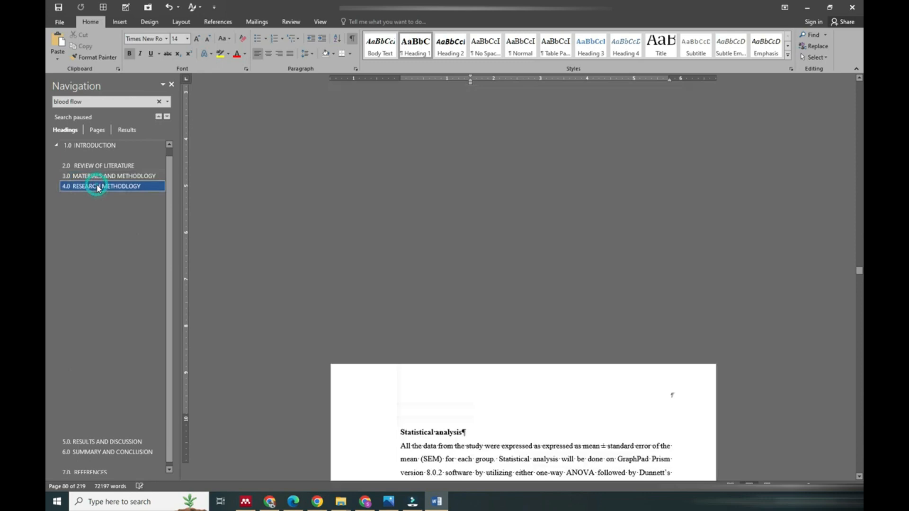
pyautogui.click(98, 186)
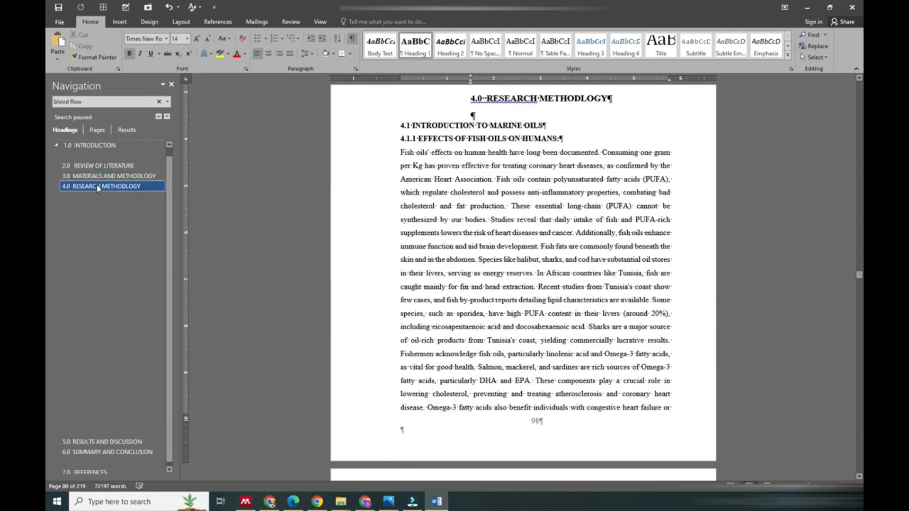
pyautogui.click(99, 442)
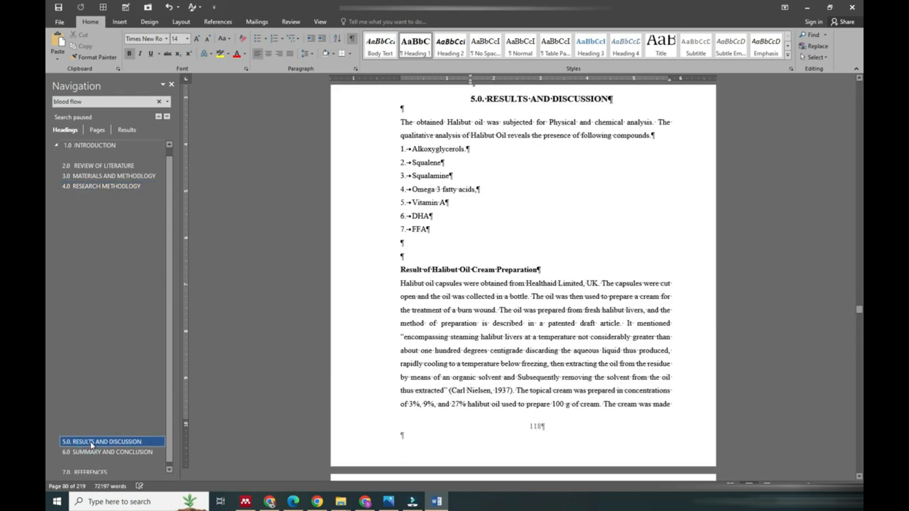
pyautogui.click(96, 452)
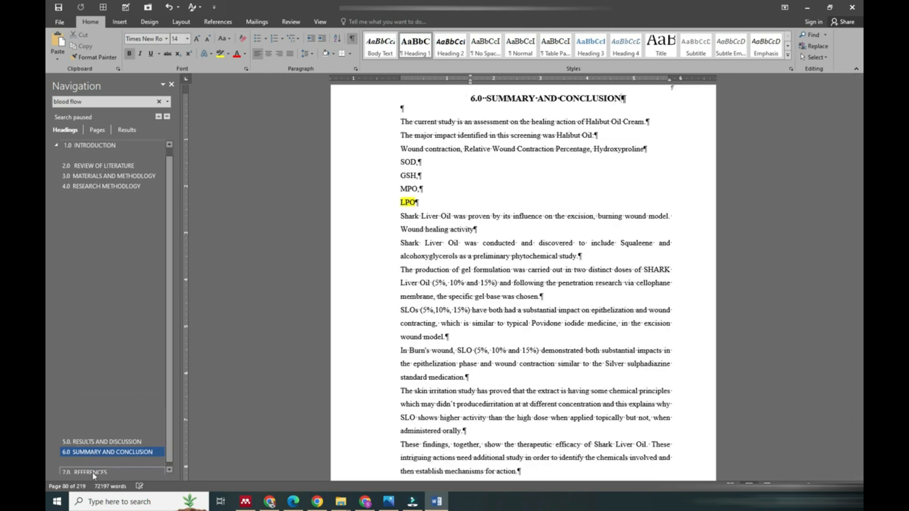
pyautogui.click(88, 471)
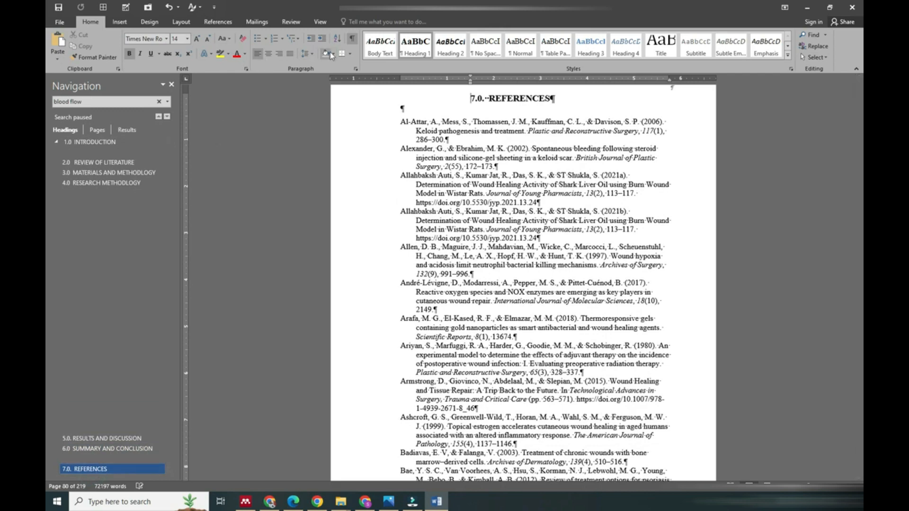
pyautogui.click(352, 39)
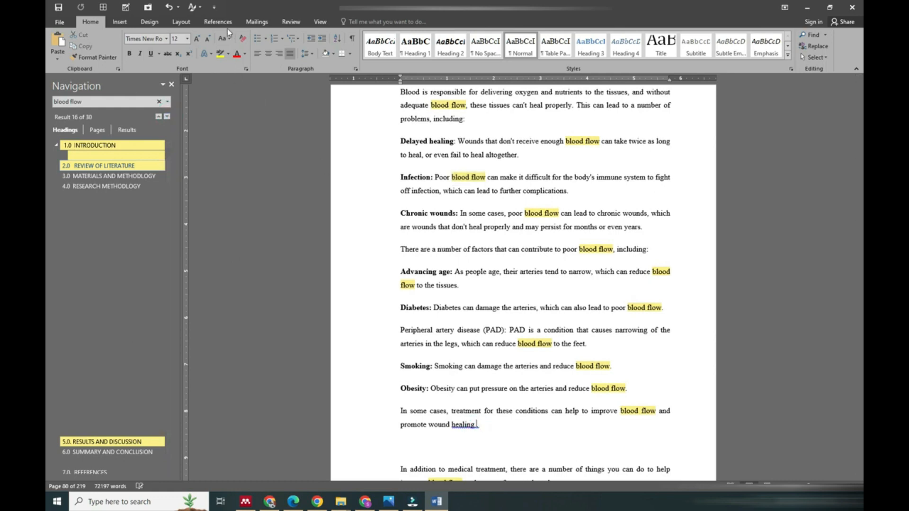
# - Insert the Mendeley citation (Guo & DiPietro, 2010) after the wound-healing sentence
pyautogui.click(218, 22)
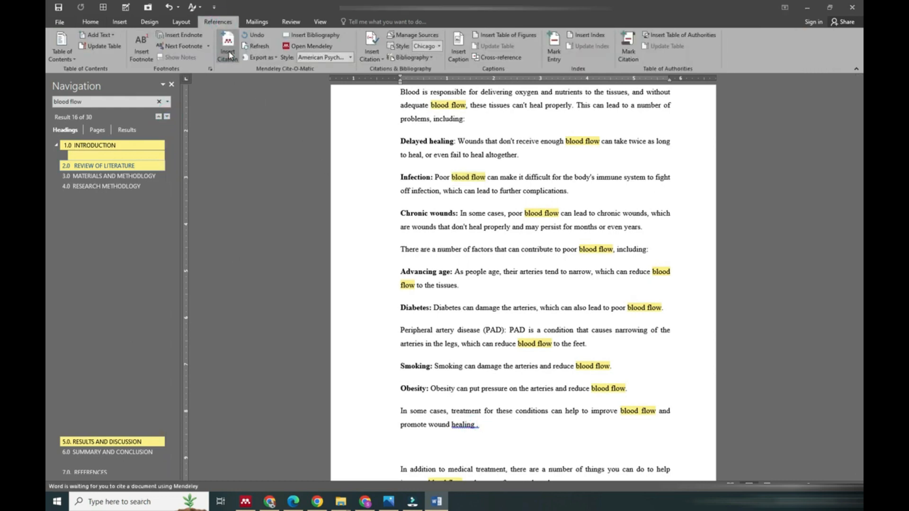
pyautogui.click(226, 45)
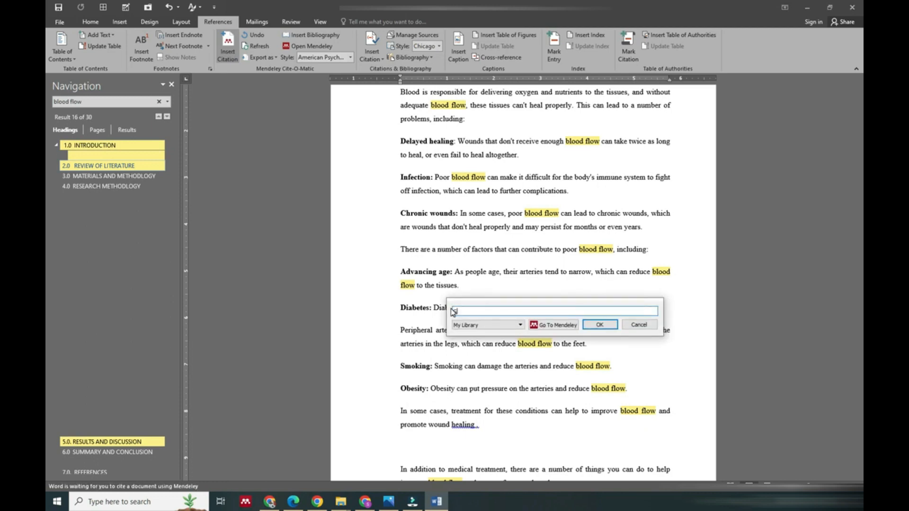
pyautogui.write('Guo')
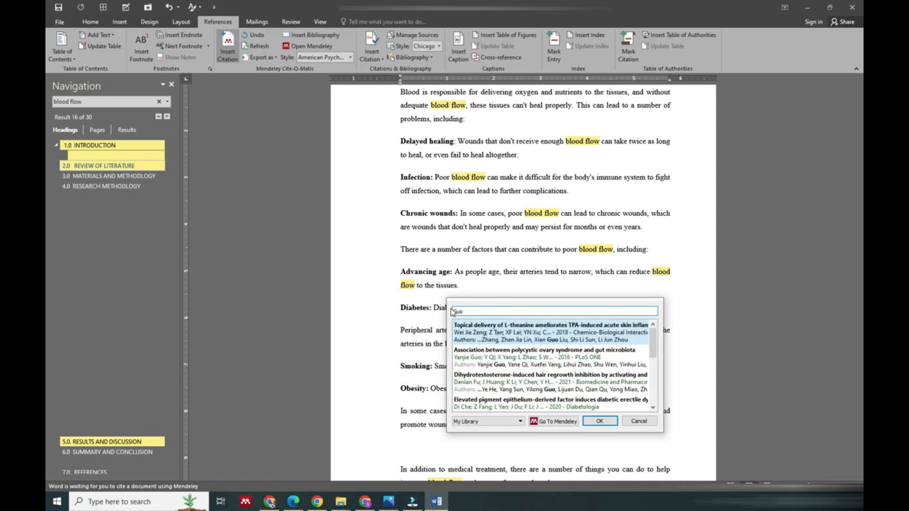
pyautogui.moveTo(523, 341)
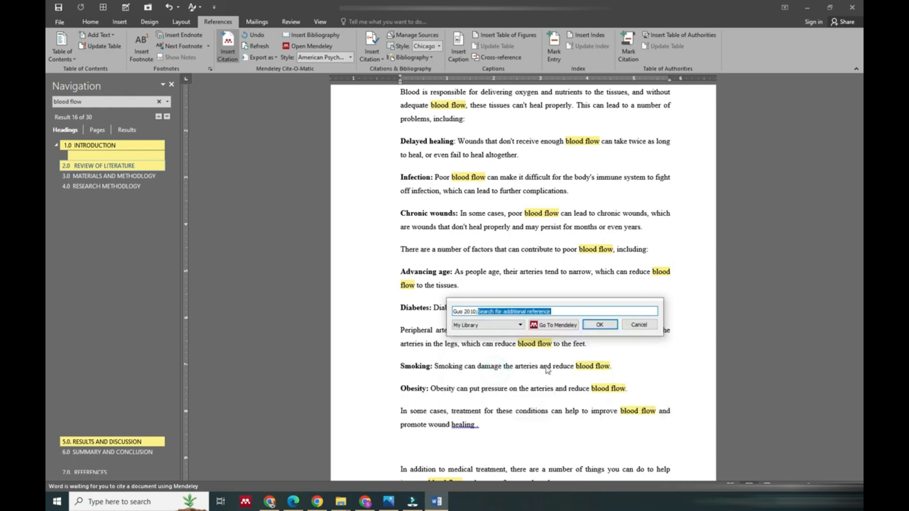
pyautogui.click(600, 324)
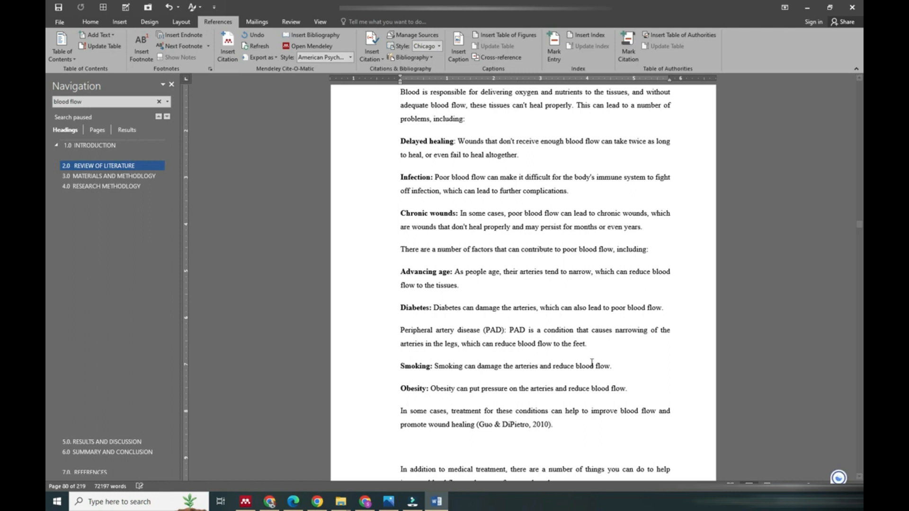
pyautogui.click(555, 426)
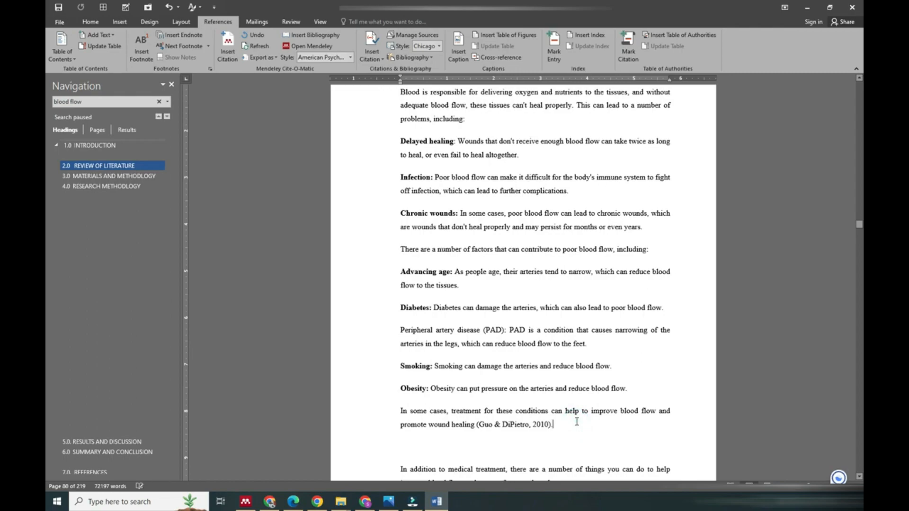